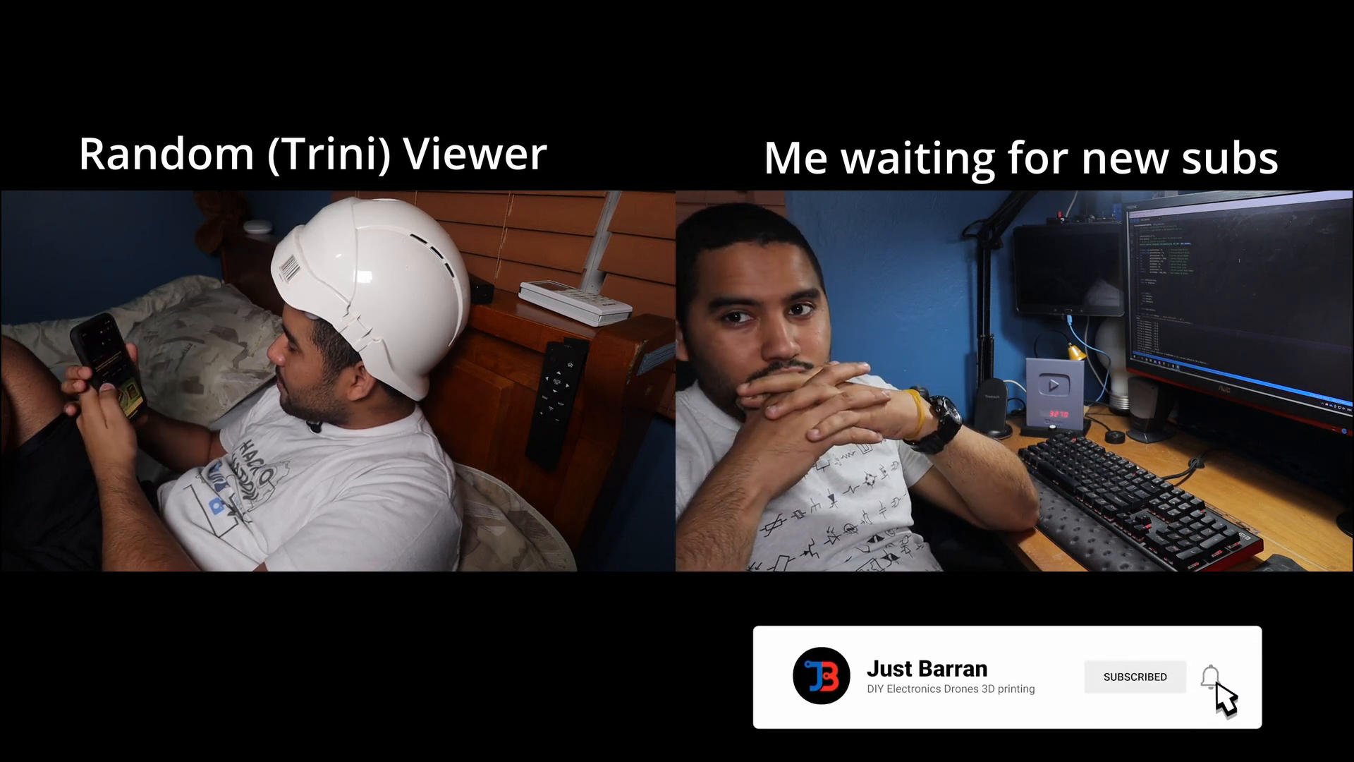
Set the subscribed channel's notification bell to All on the overlay card.
{"action": "left_click", "coordinate": [1214, 677]}
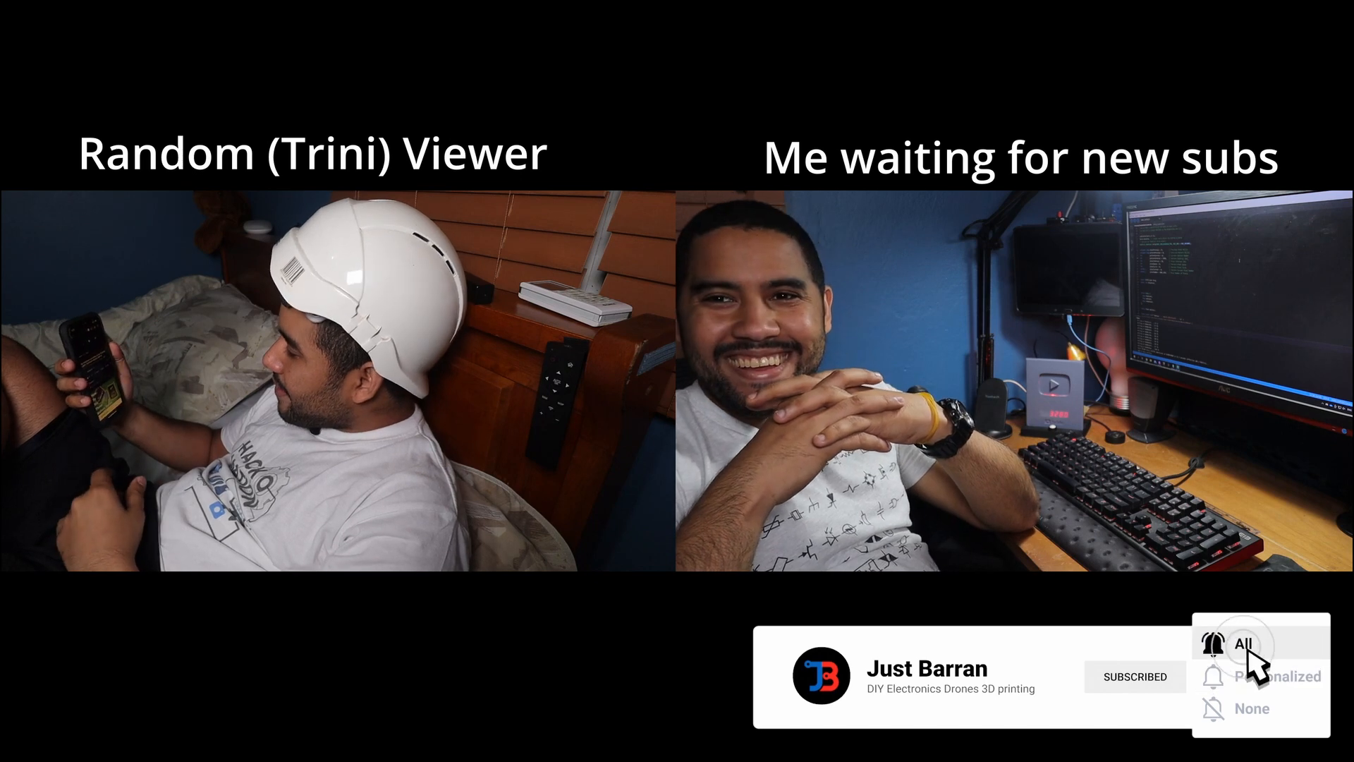